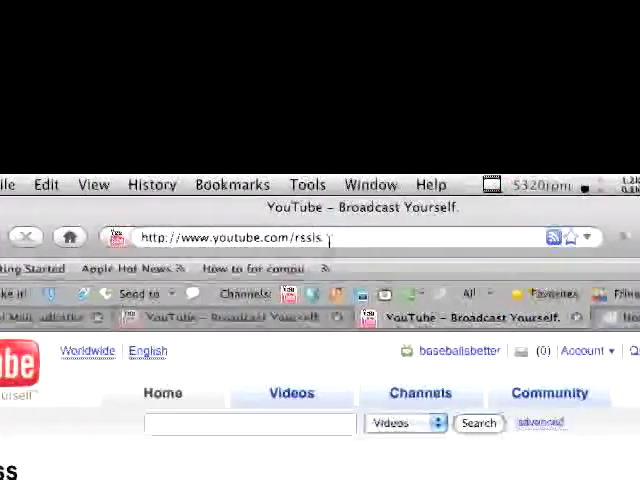
Scroll the YouTube RSS help page to the 'RSS Feeds for Tags and Users' section
scroll("down", 3)
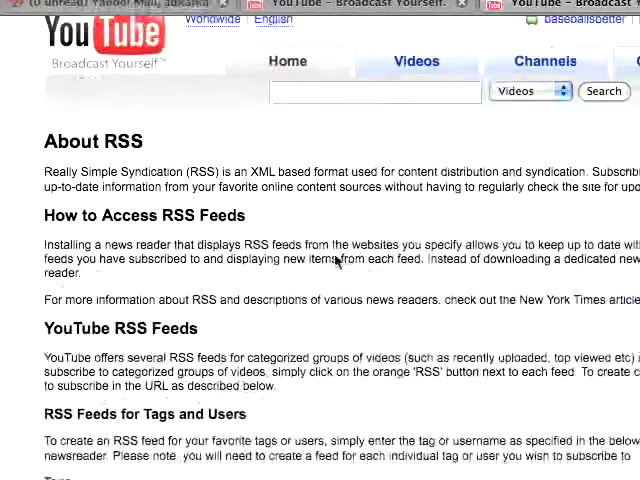
scroll("down", 3)
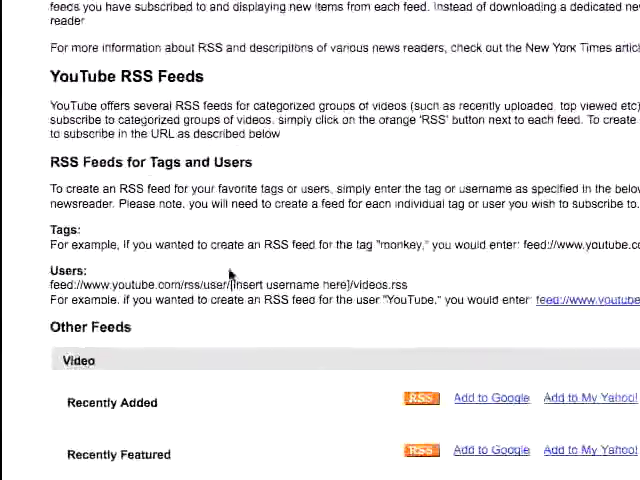
scroll("down", 3)
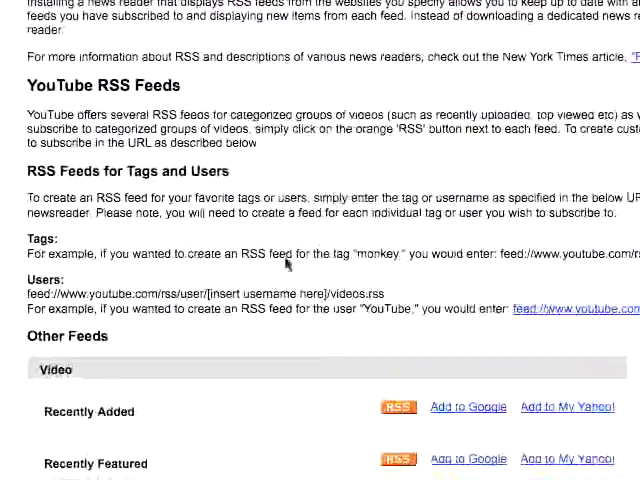
scroll("down", 3)
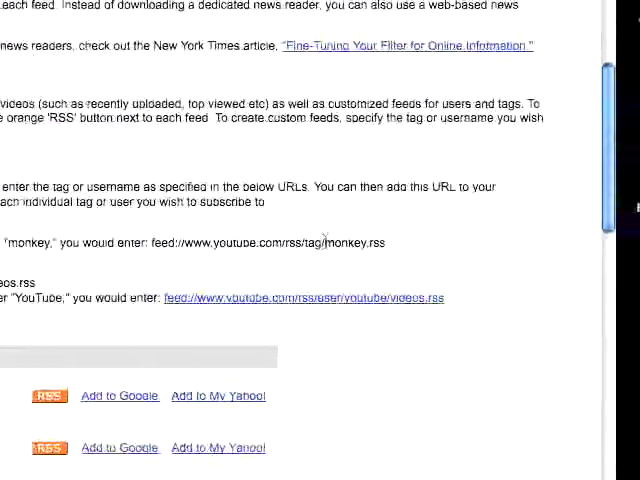
scroll("down", 3)
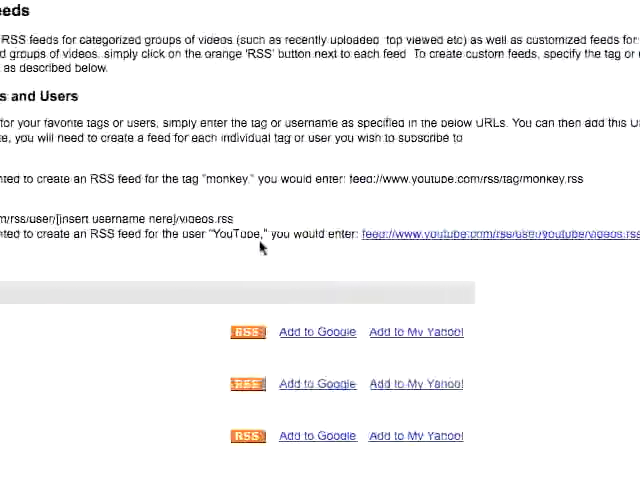
scroll("up", 3)
type("http://www.youtube.com/rss/user/baseballsbetter/videos.rss")
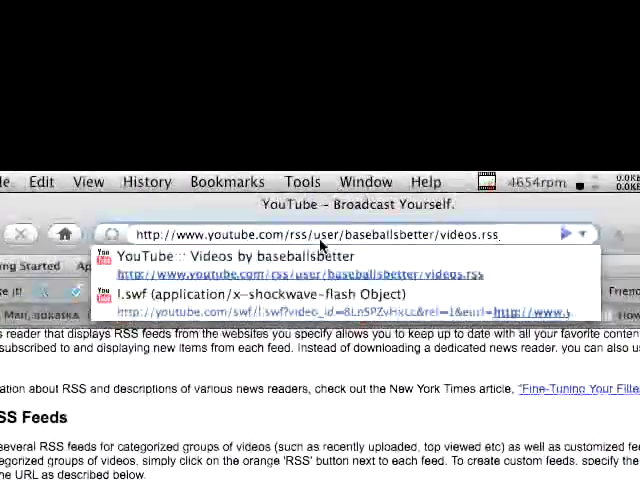
Scroll through the user's videos.rss feed page in Firefox
scroll("down", 3)
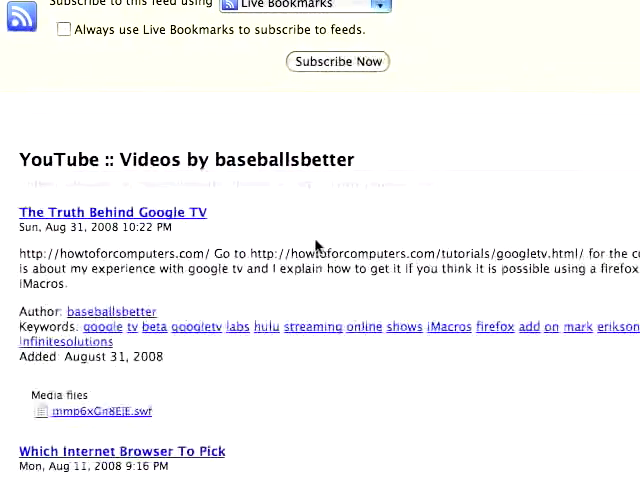
scroll("down", 3)
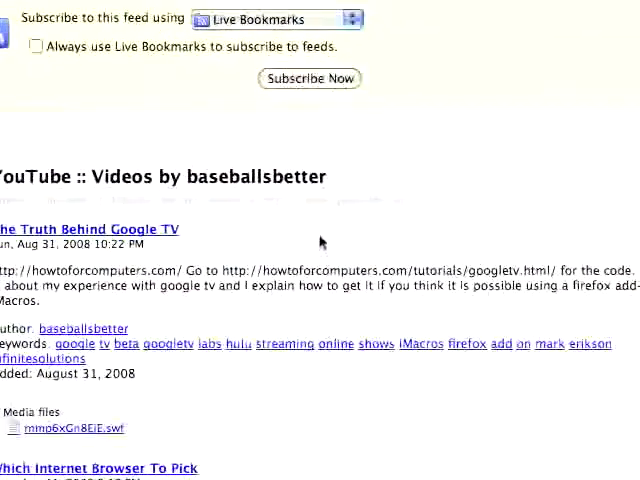
scroll("down", 3)
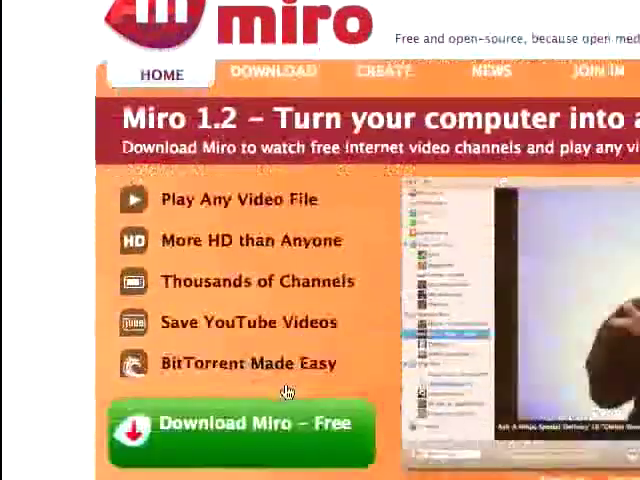
Scroll the getmiro.com home page with the 'Download Miro – Free' button
scroll("down", 3)
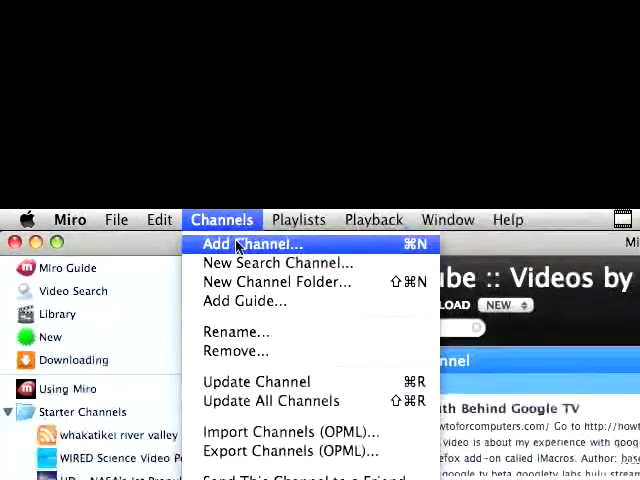
Choose Add Channel… from Miro's Channels menu
left_click(252, 244)
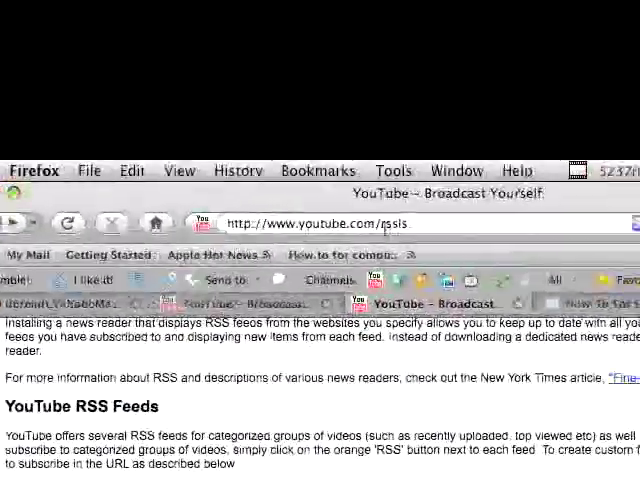
Scroll youtube.com/rssls down to the user feed URL example
scroll("down", 3)
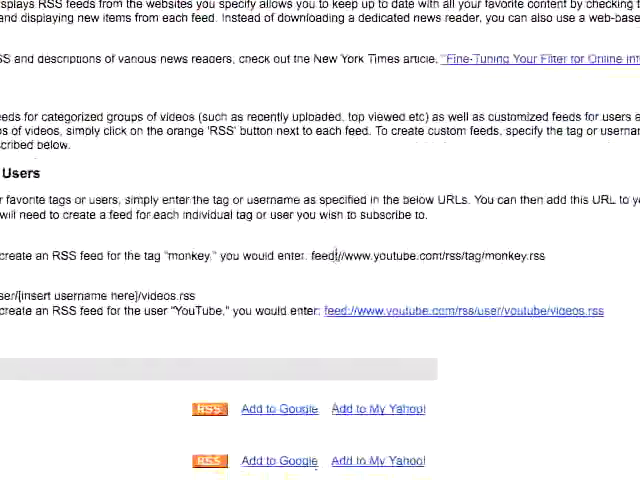
scroll("down", 3)
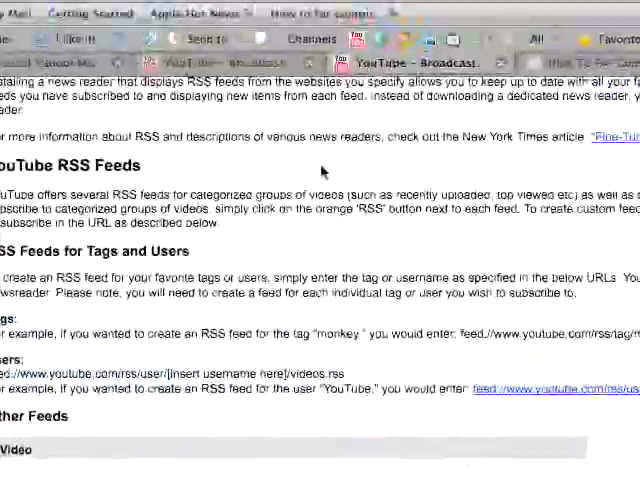
scroll("down", 3)
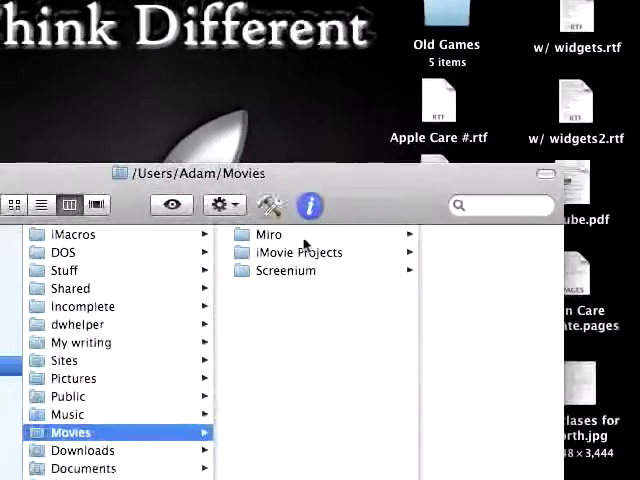
Open Movies/Miro, then the YouTube Videos-by-baseballsbetter folder
double_click(268, 234)
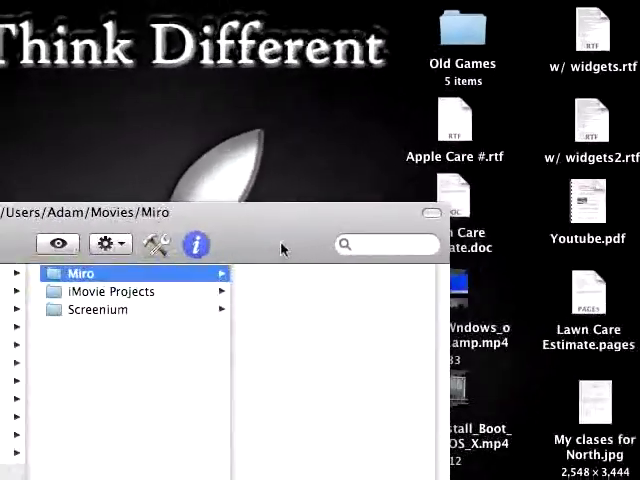
double_click(77, 273)
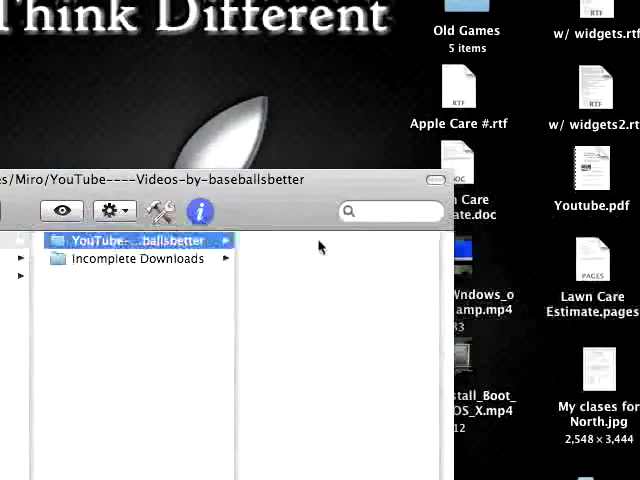